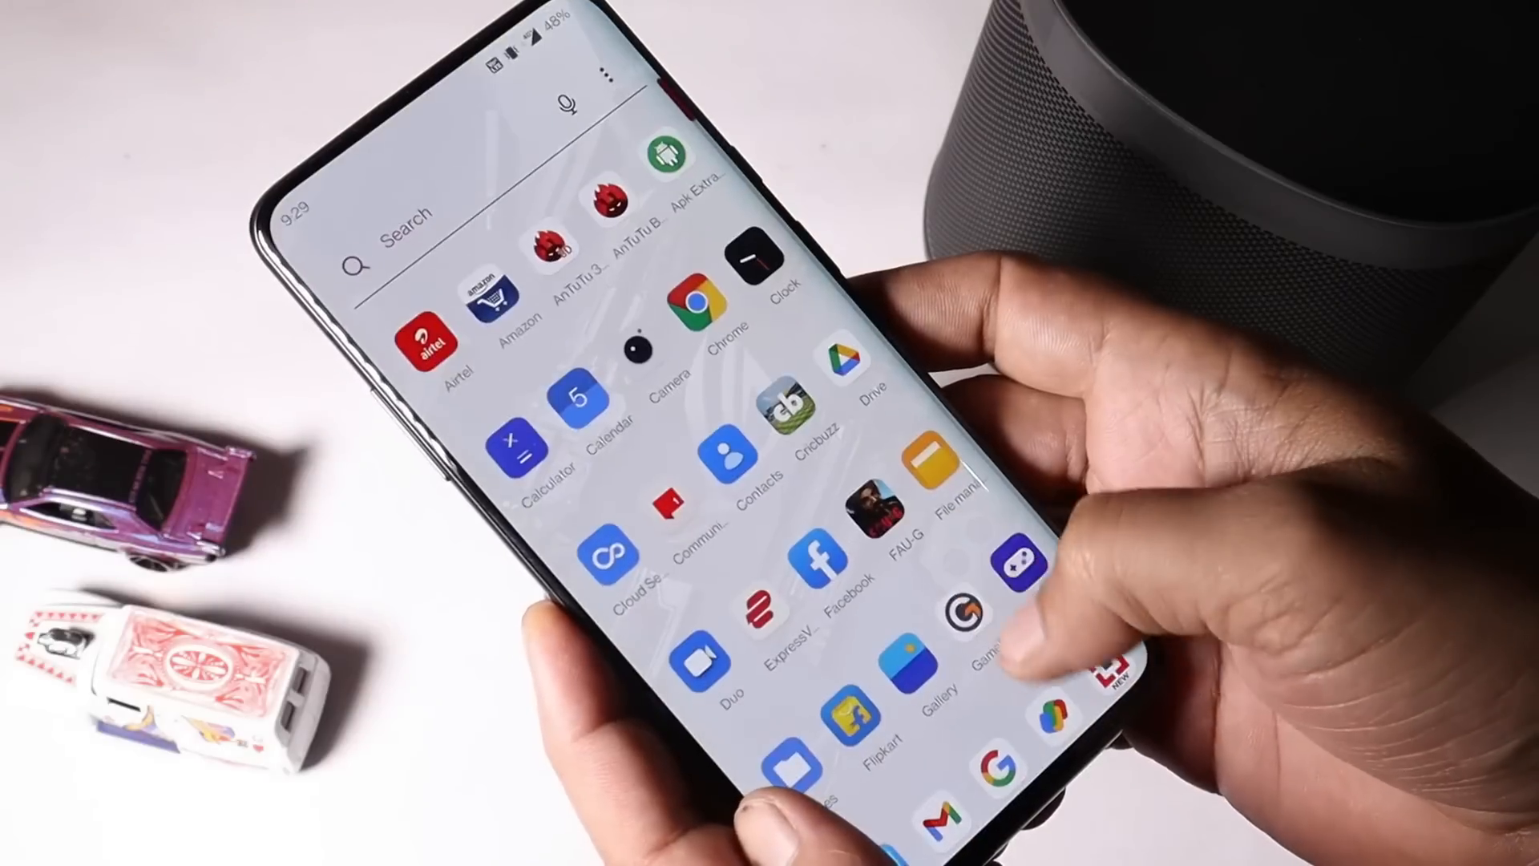
# Step: Scroll Settings to System > System updates and confirm the OP7Pro_O2_BETA_2 build is up to date
pyautogui.scroll(-3)
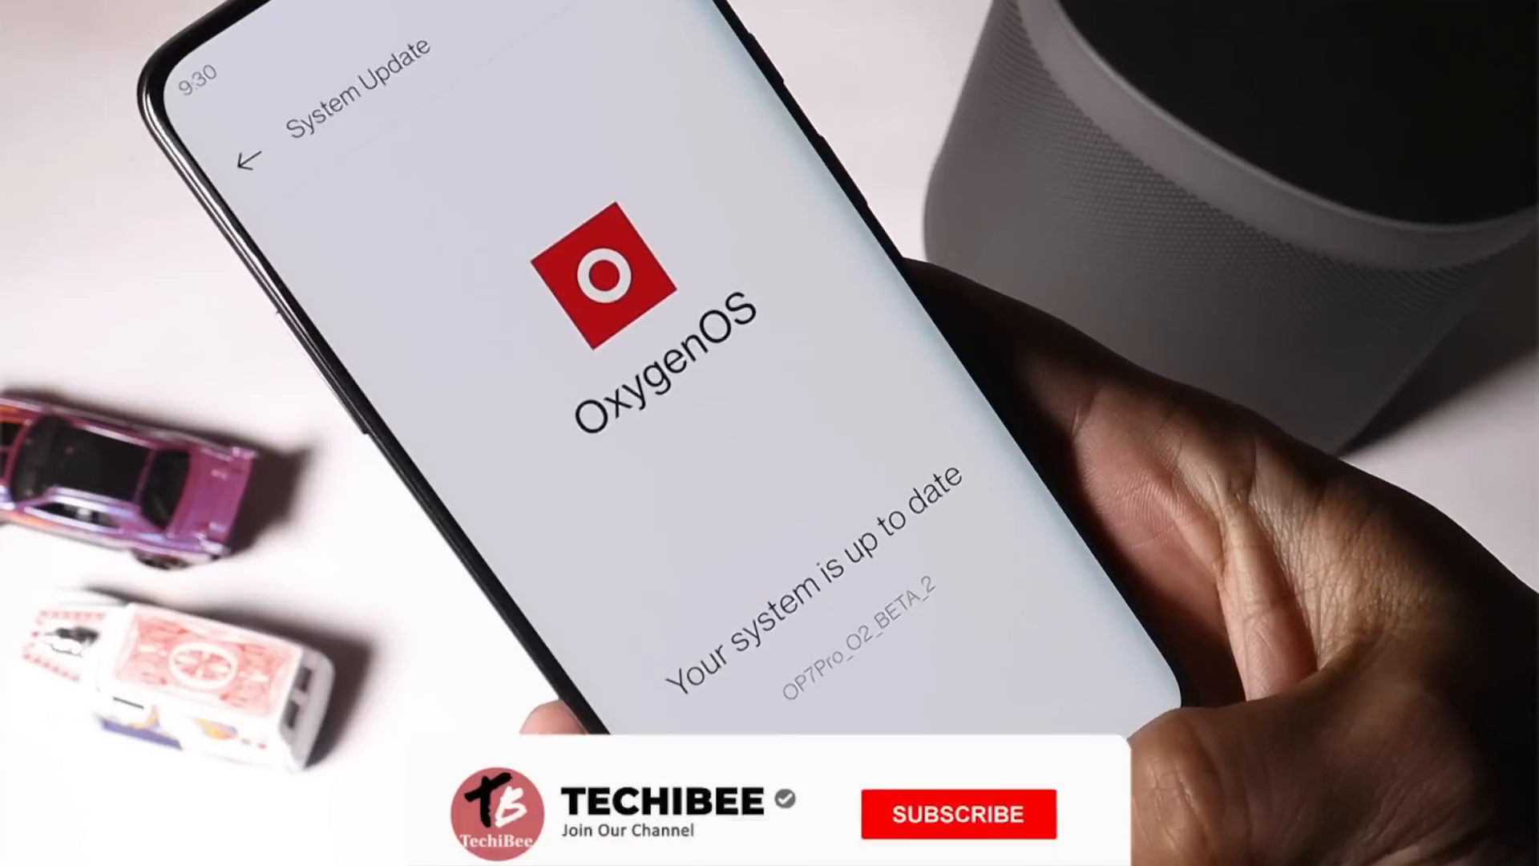
# Step: Open Local upgrade, which asks to move the installation package to the root directory
pyautogui.click(954, 814)
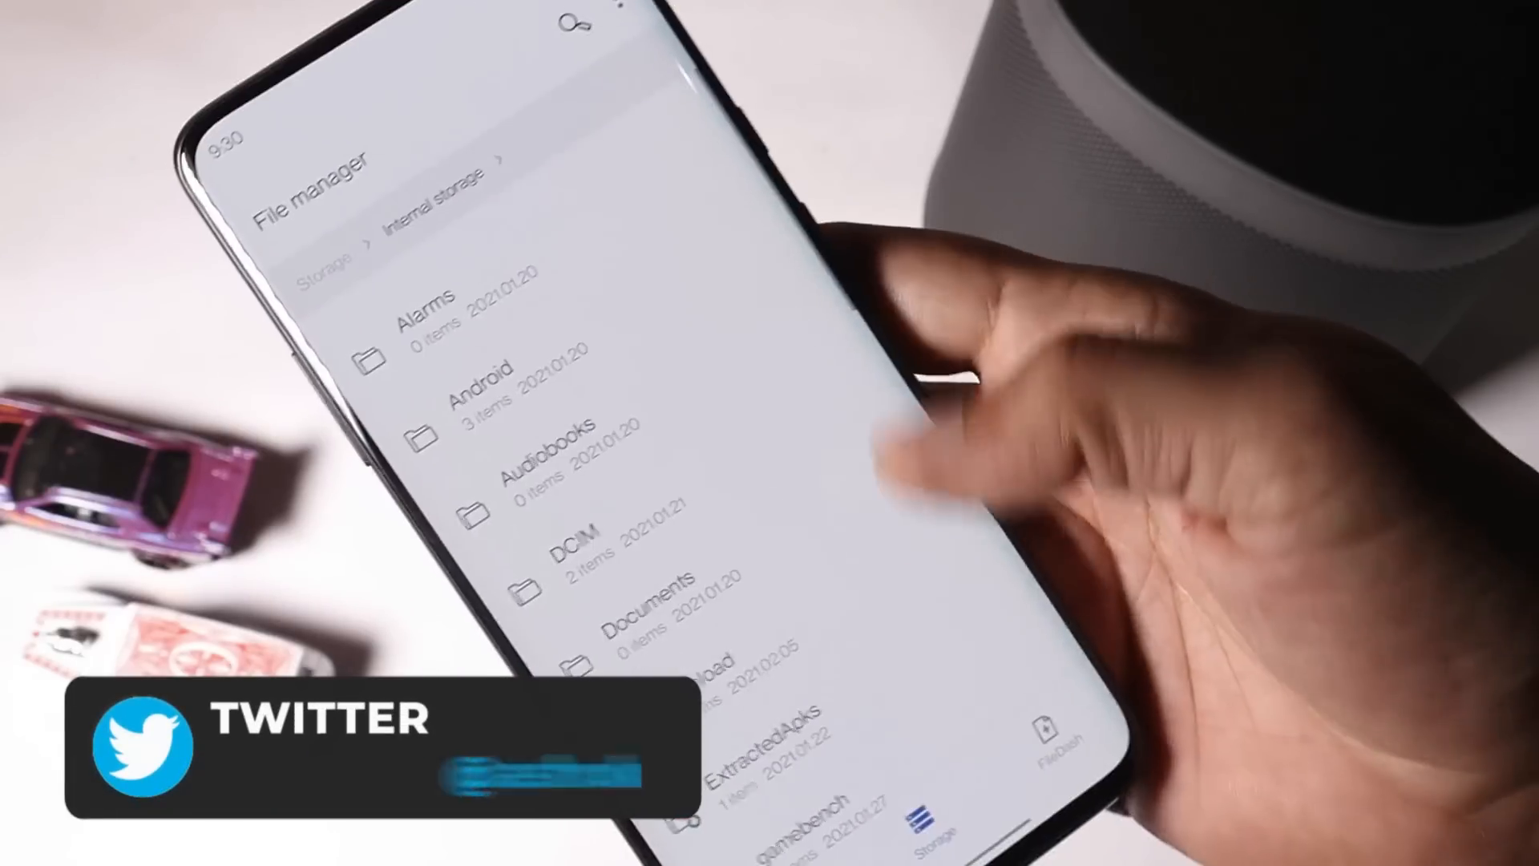
pyautogui.scroll(-3)
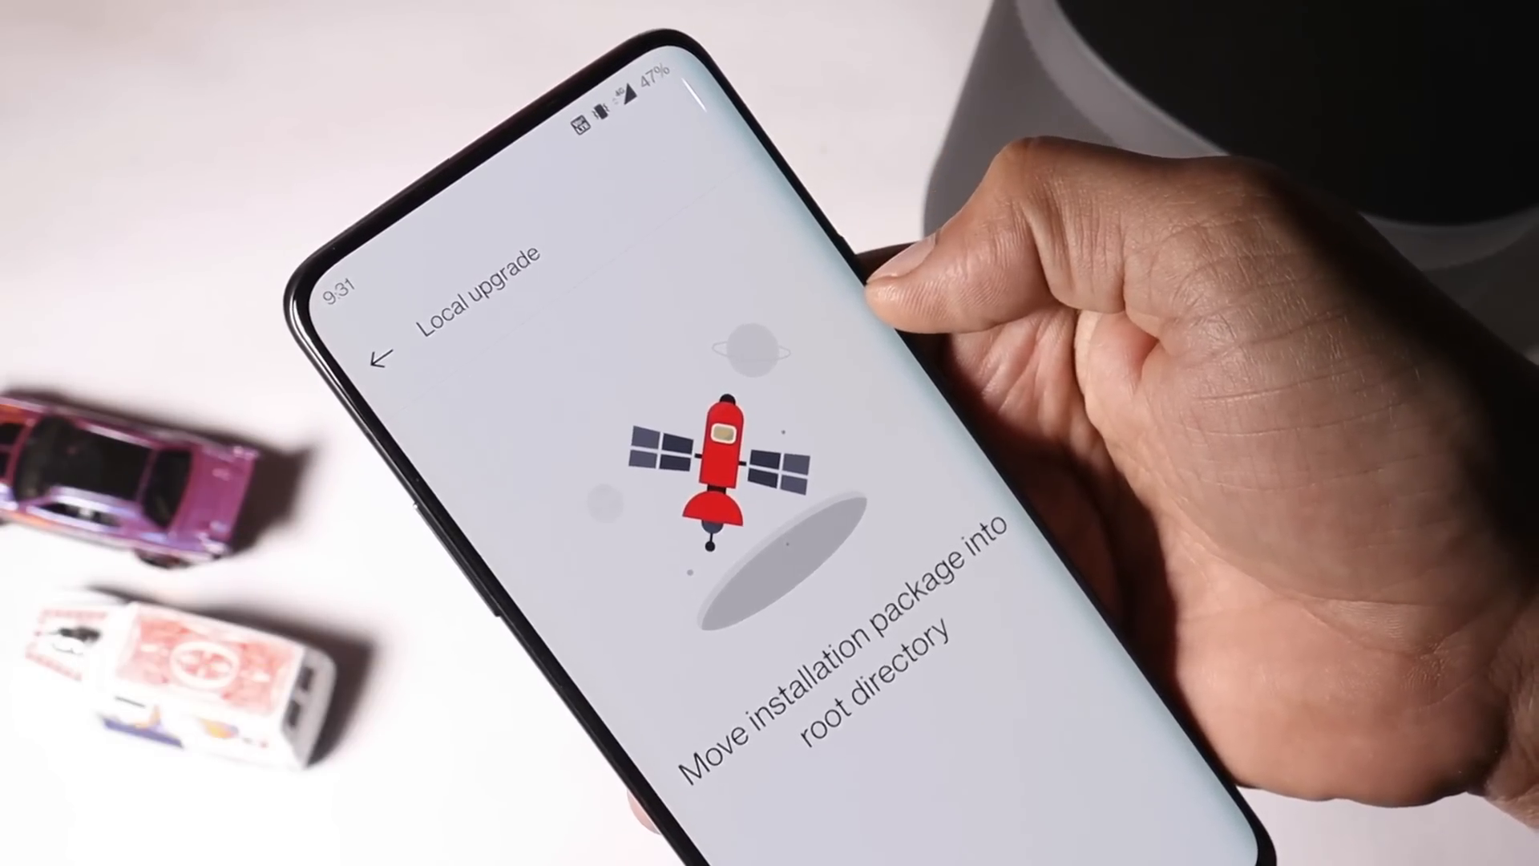
pyautogui.click(381, 331)
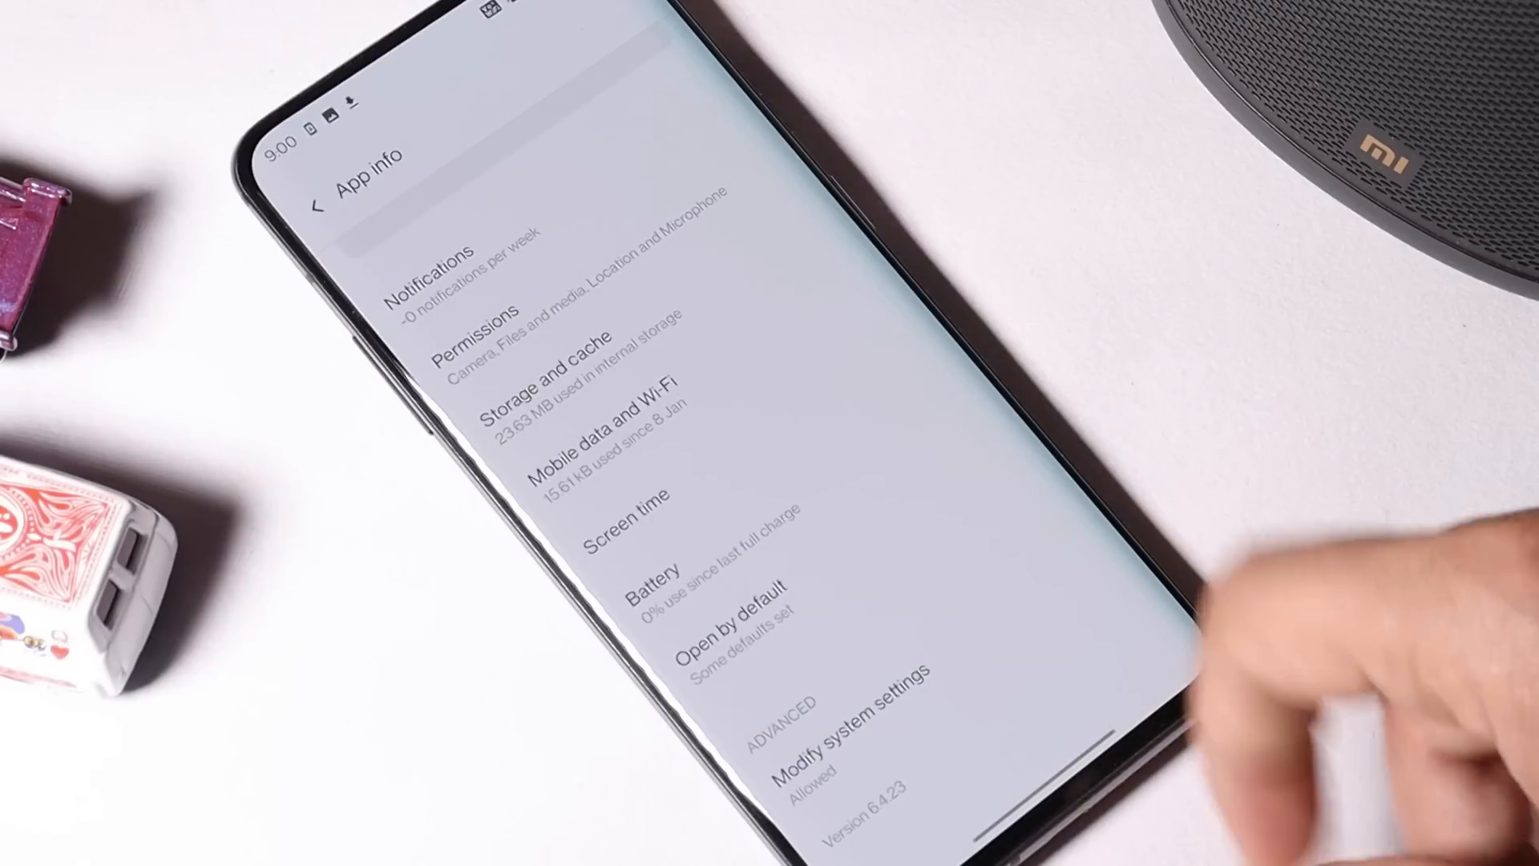
pyautogui.moveTo(1080, 530)
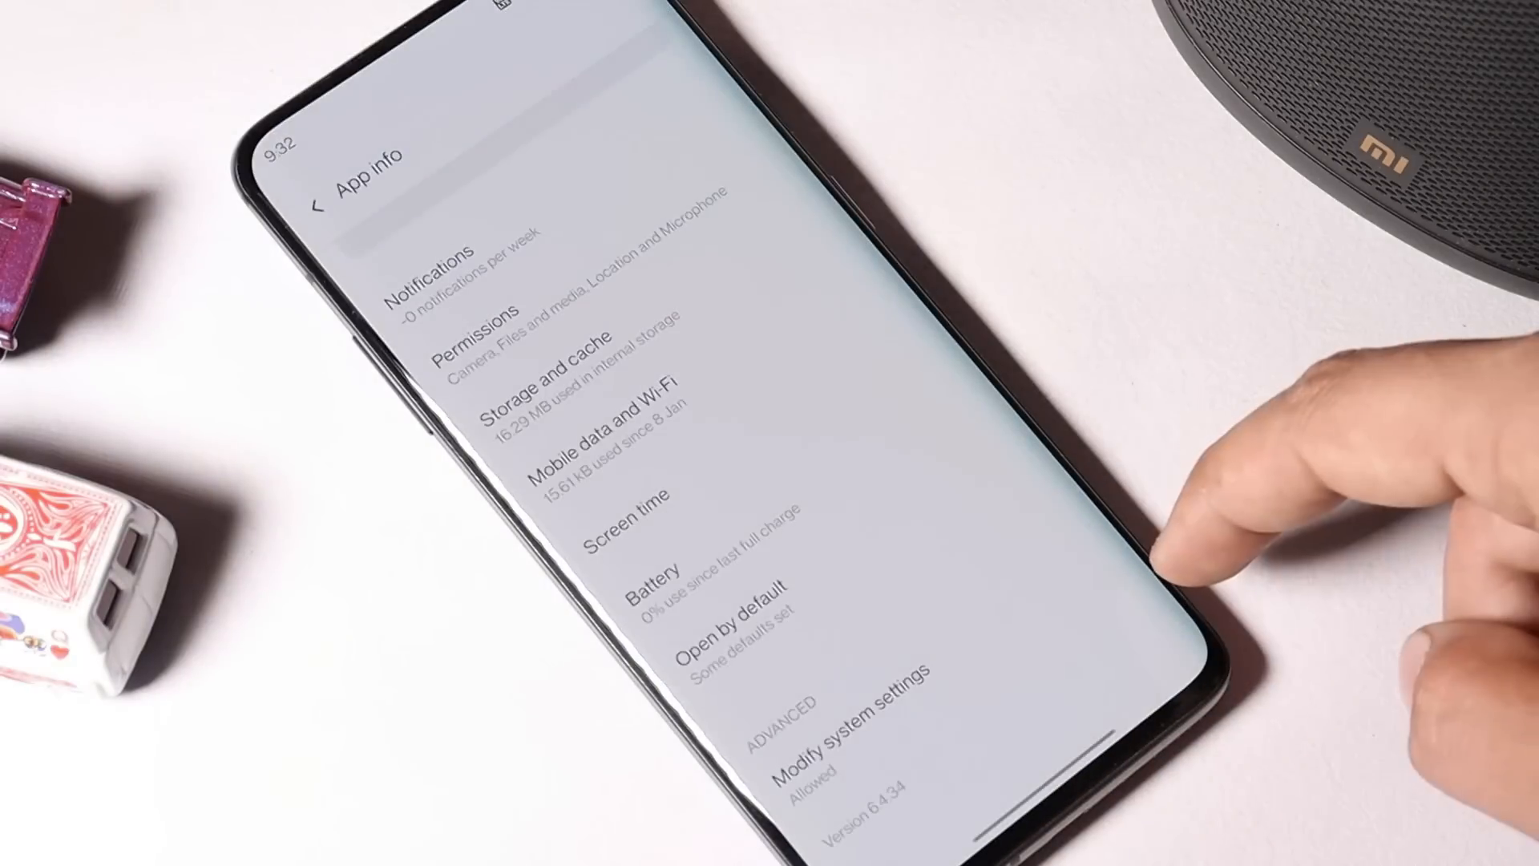
pyautogui.moveTo(1178, 550)
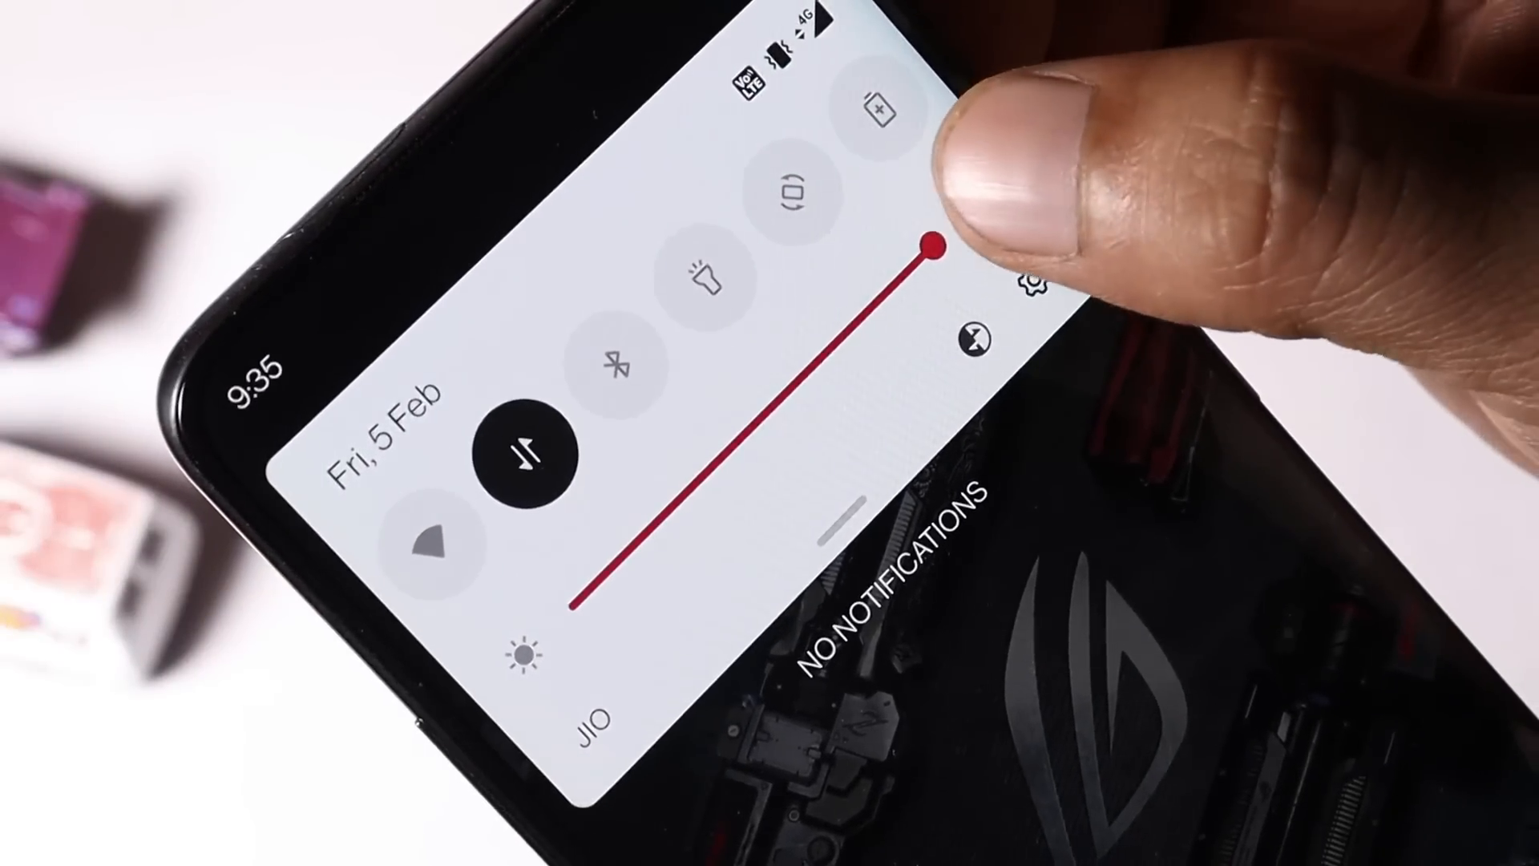
# Step: Close Quick Settings and open the Camera in Pro mode (ISO 100, 5091K, 1/201)
pyautogui.moveTo(932, 240); pyautogui.dragTo(730, 437)
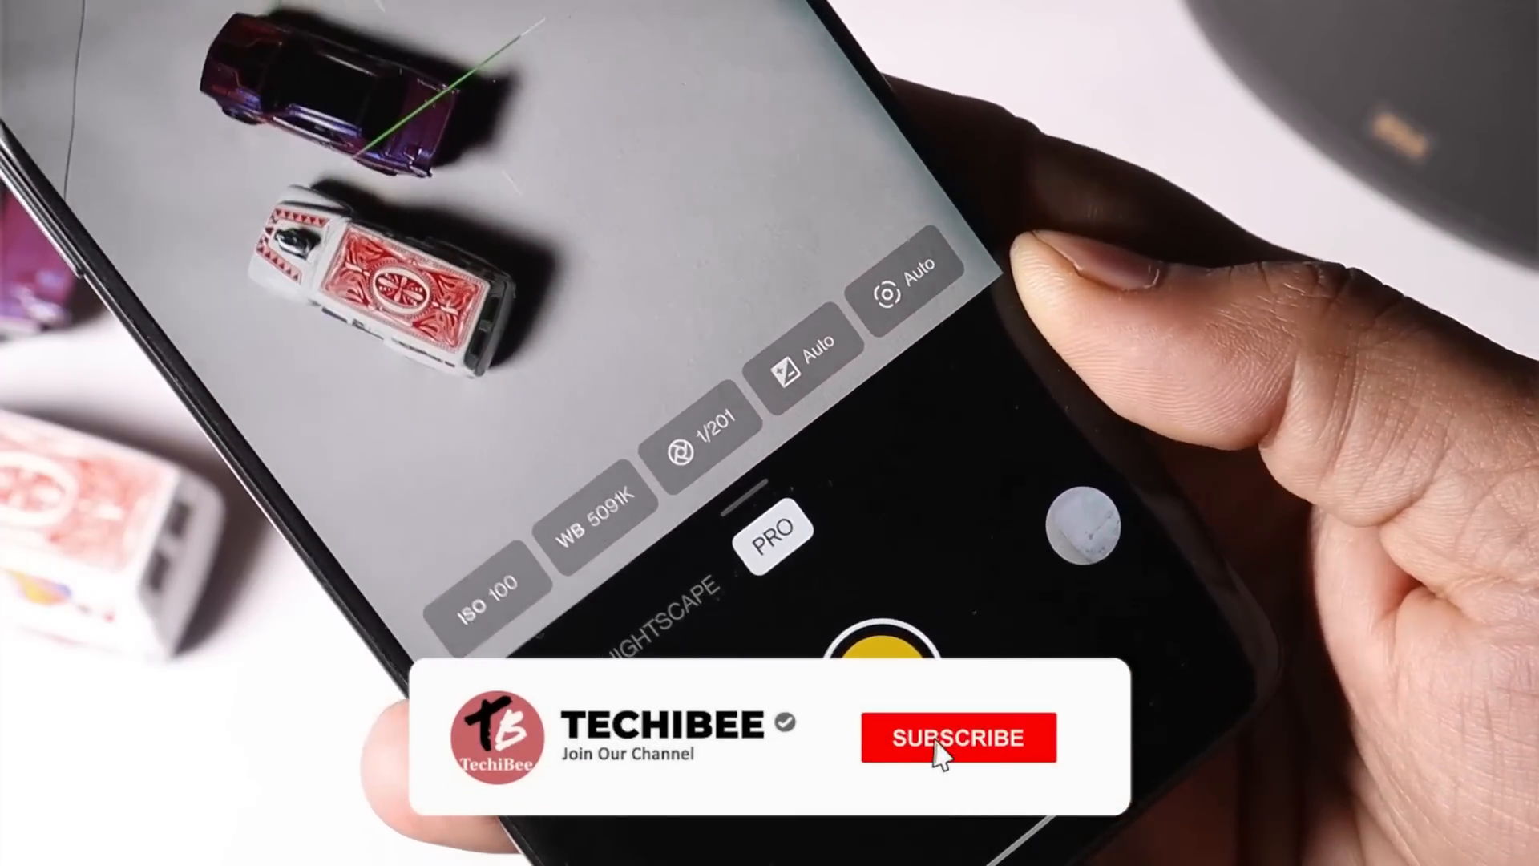
# Step: Exit the Camera and launch Settings from the home screen
pyautogui.click(957, 737)
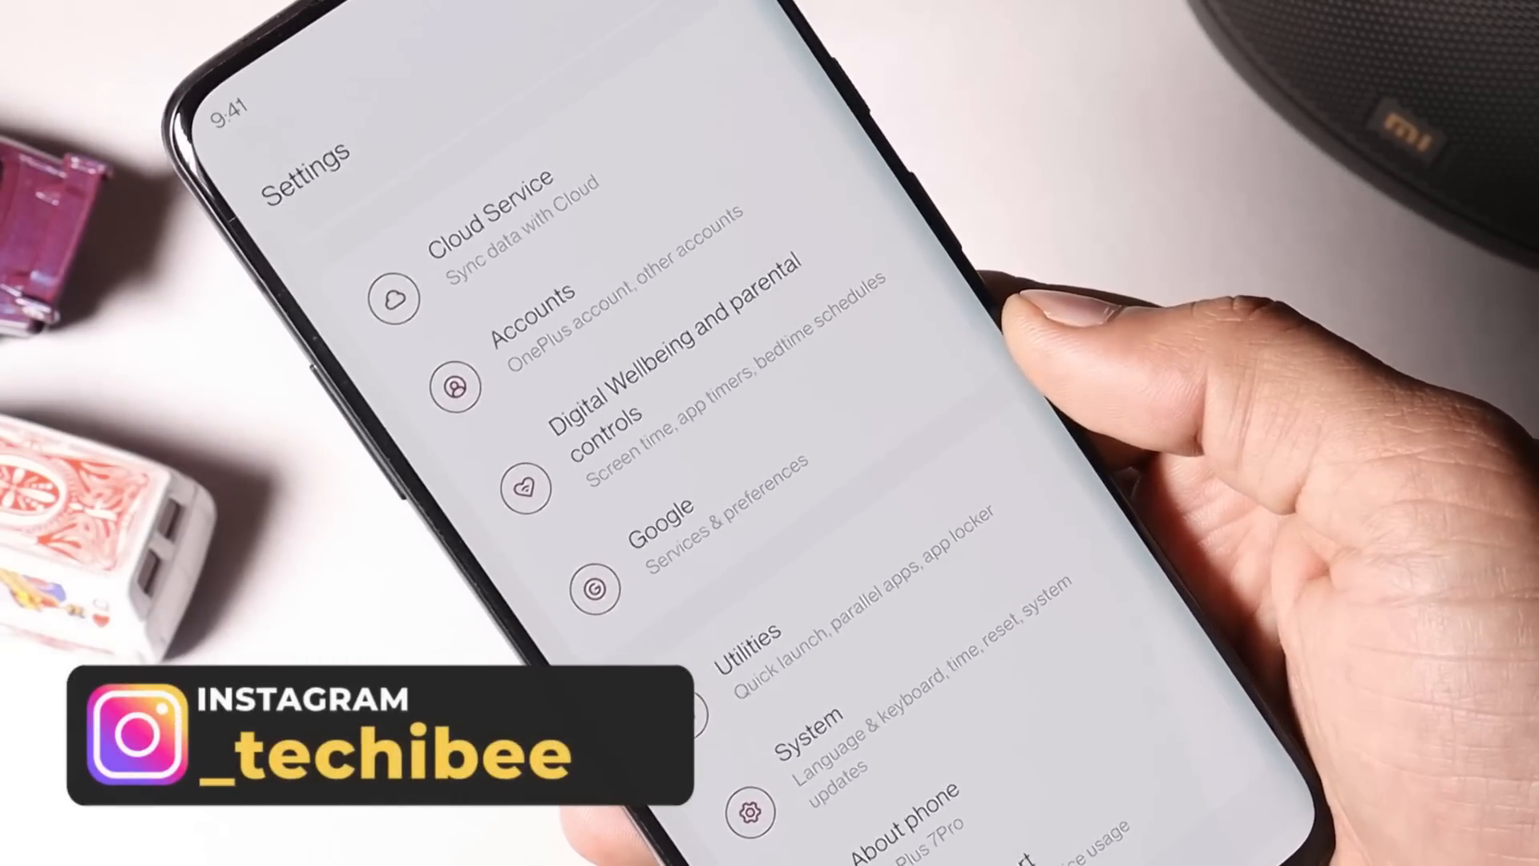
pyautogui.scroll(-3)
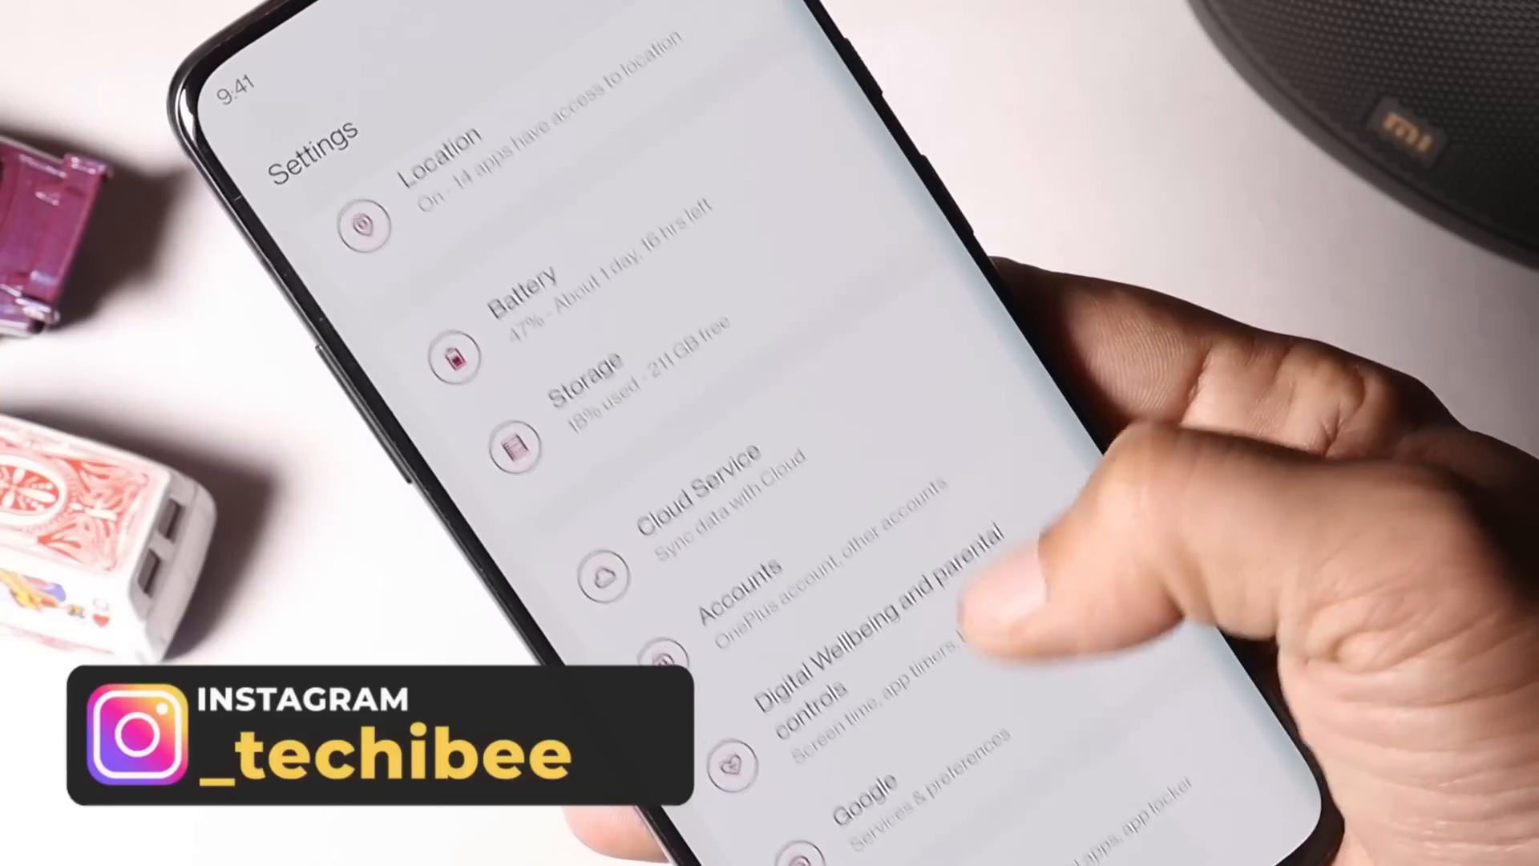
pyautogui.scroll(-3)
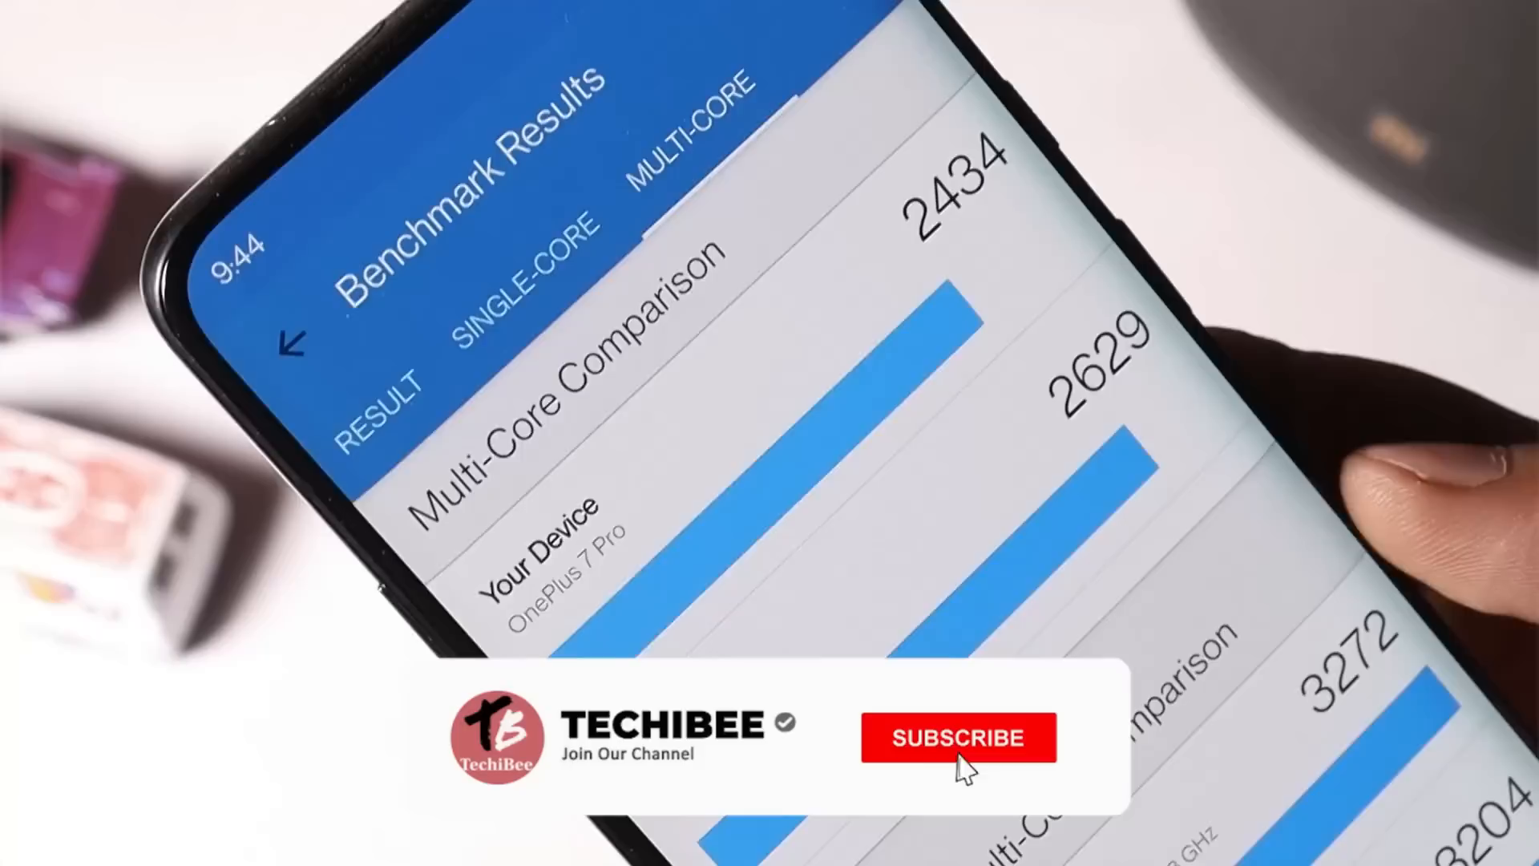
# Step: View Geekbench's 2434 multi-core score, then go home and open the app drawer
pyautogui.click(957, 737)
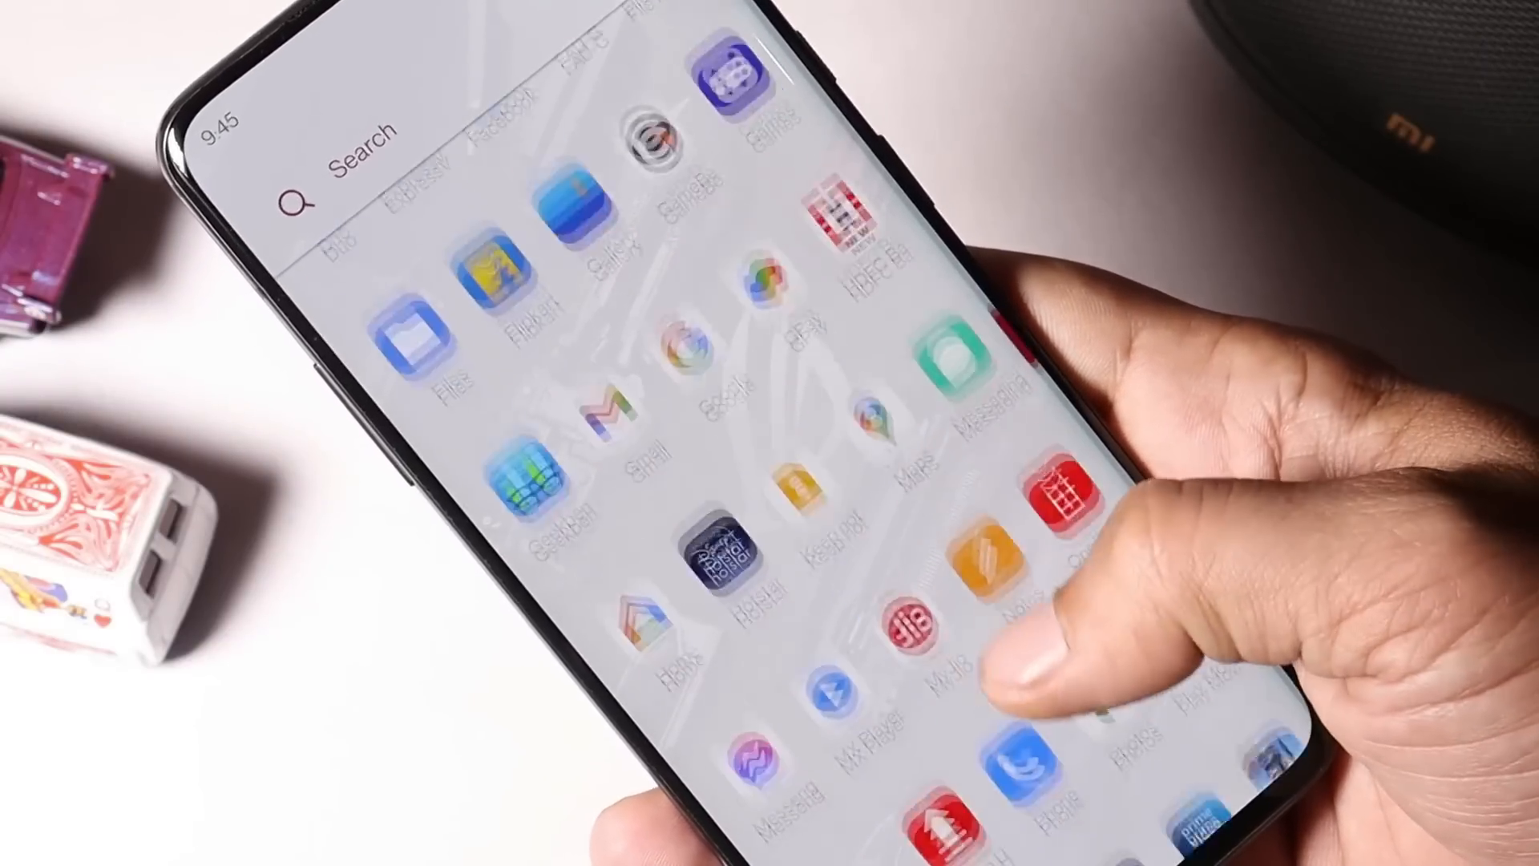
pyautogui.scroll(-3)
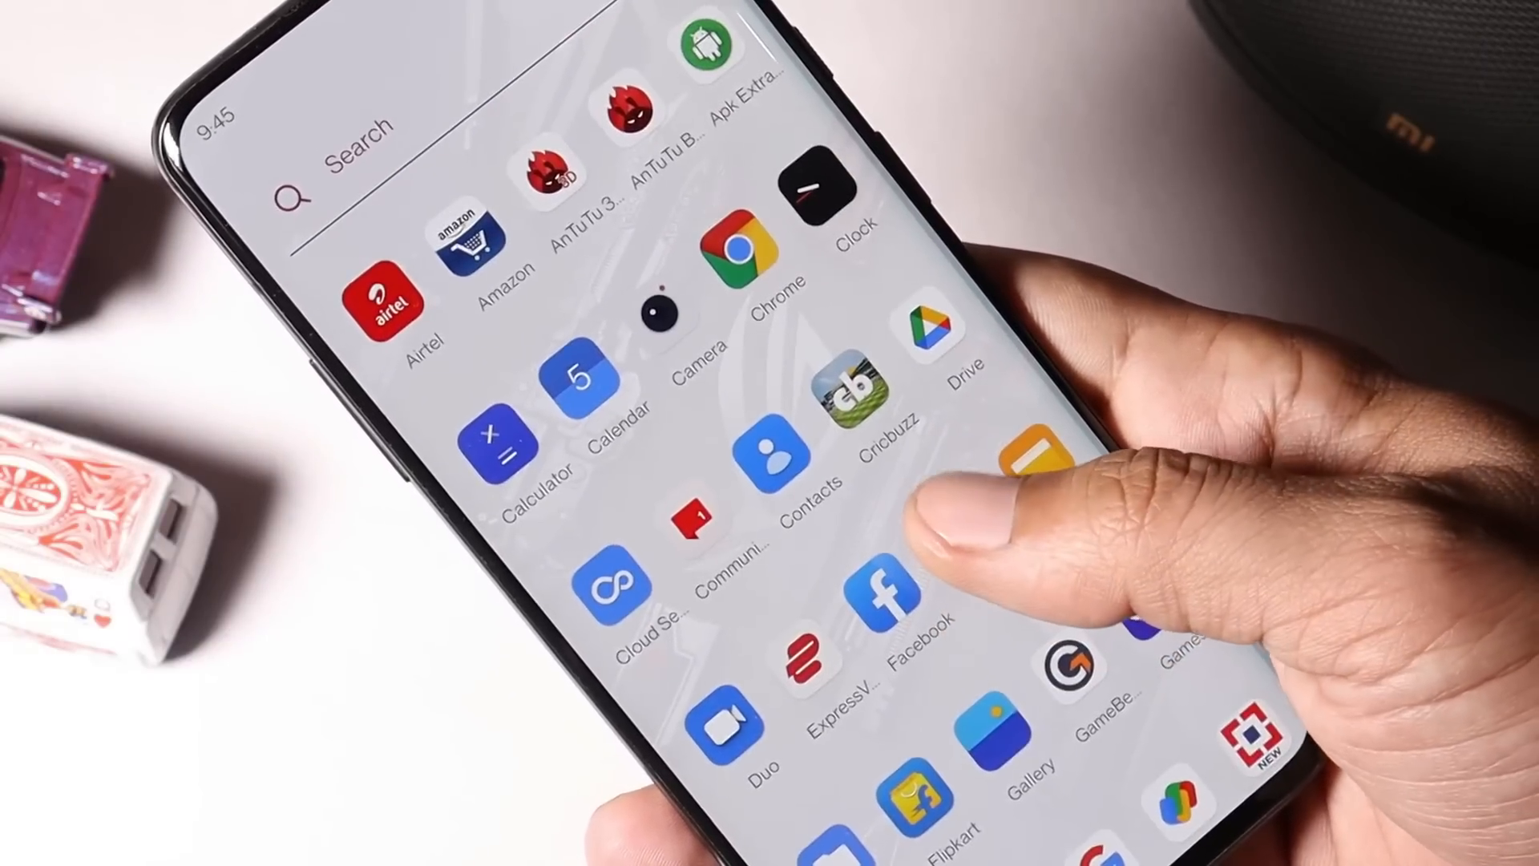